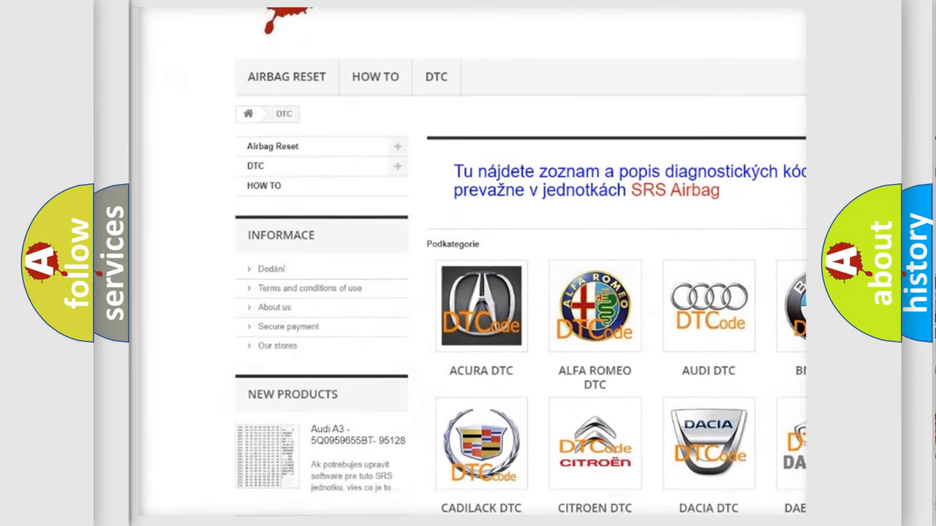
{"action": "scroll", "scroll_direction": "down", "scroll_amount": 3}
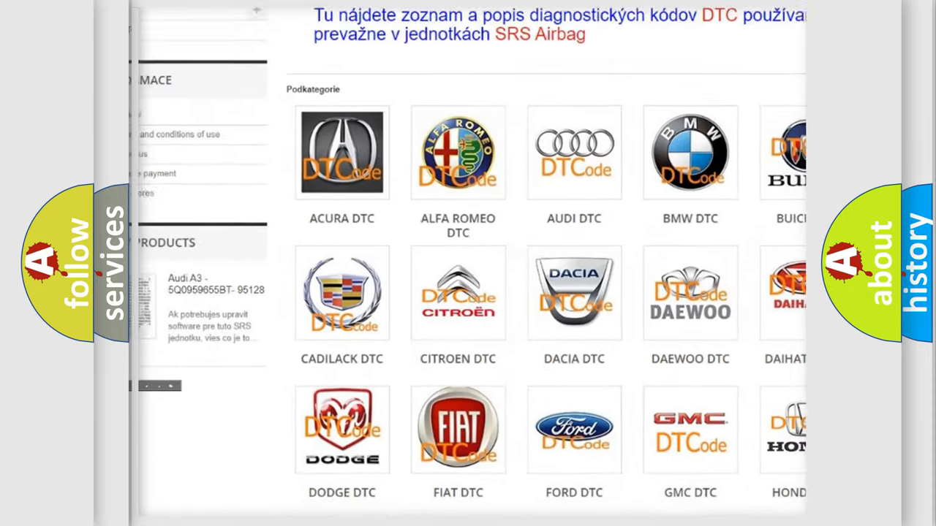